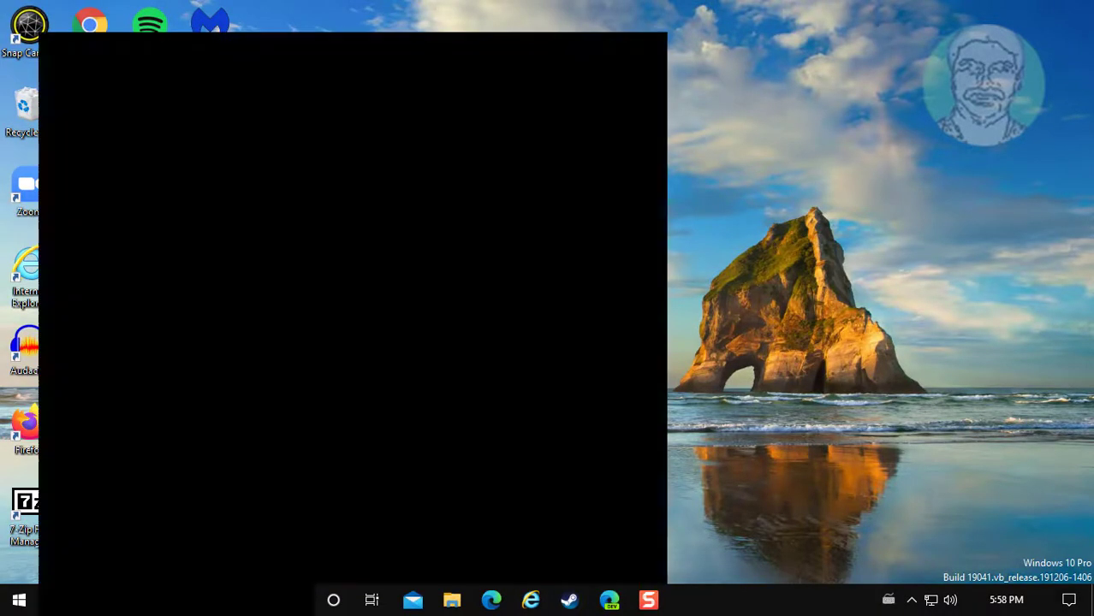
Search for regedit and bring up launch options for the Registry Editor result.
type("regedit")
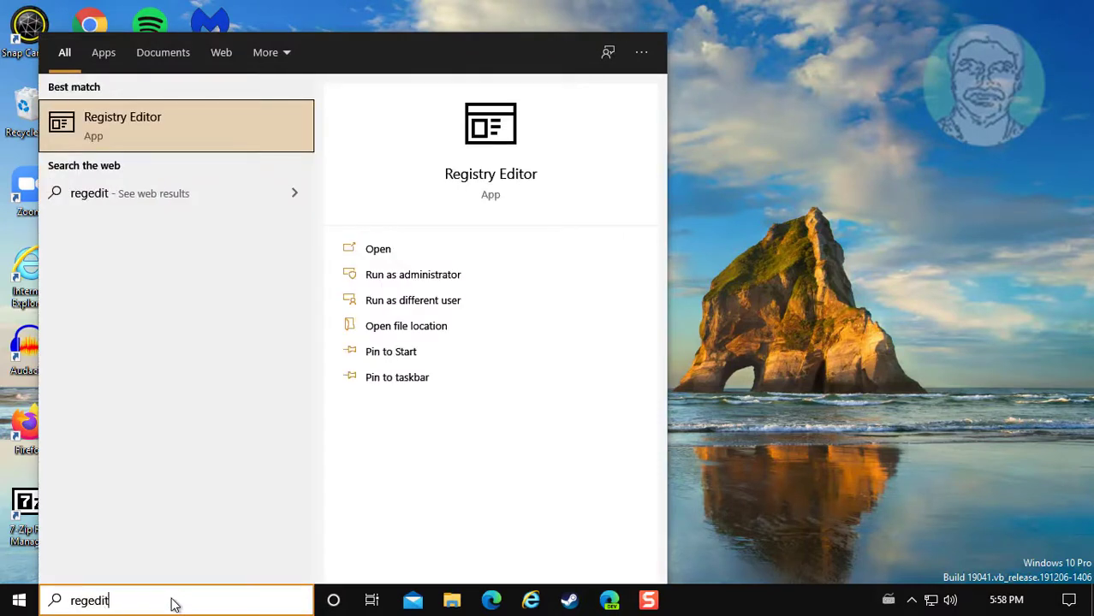
mouse_move(152, 522)
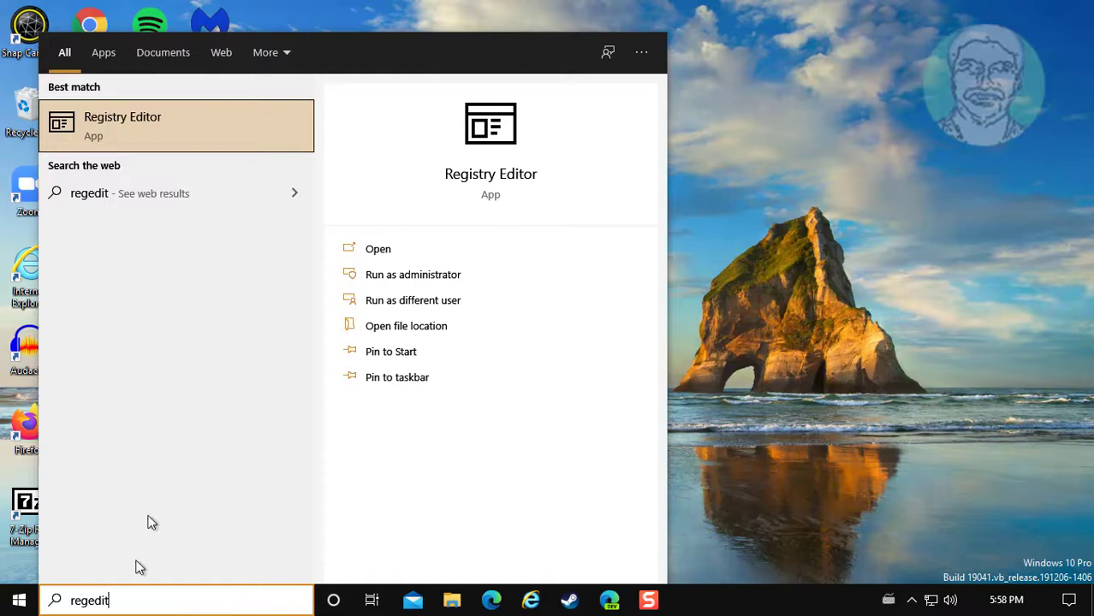
right_click(122, 126)
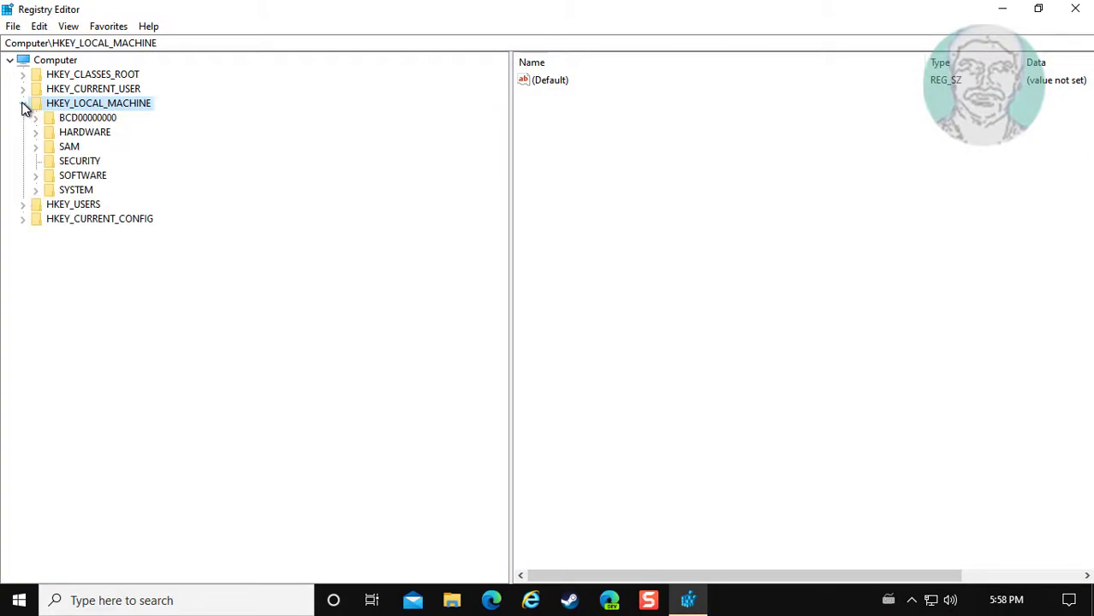
Expand SYSTEM and CurrentControlSet, then select the Services key.
left_click(23, 103)
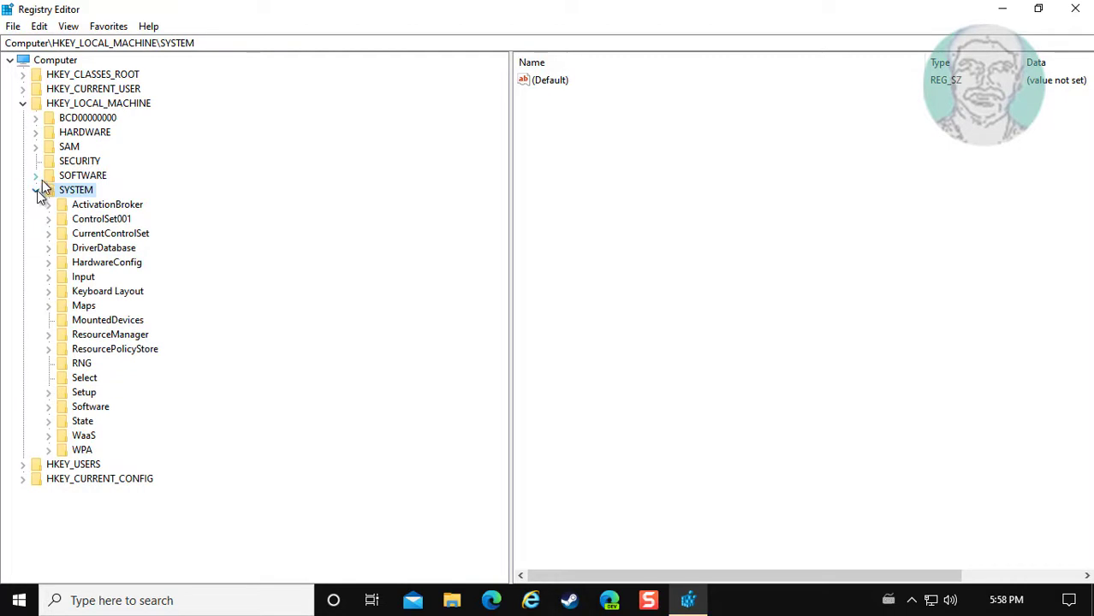
left_click(110, 233)
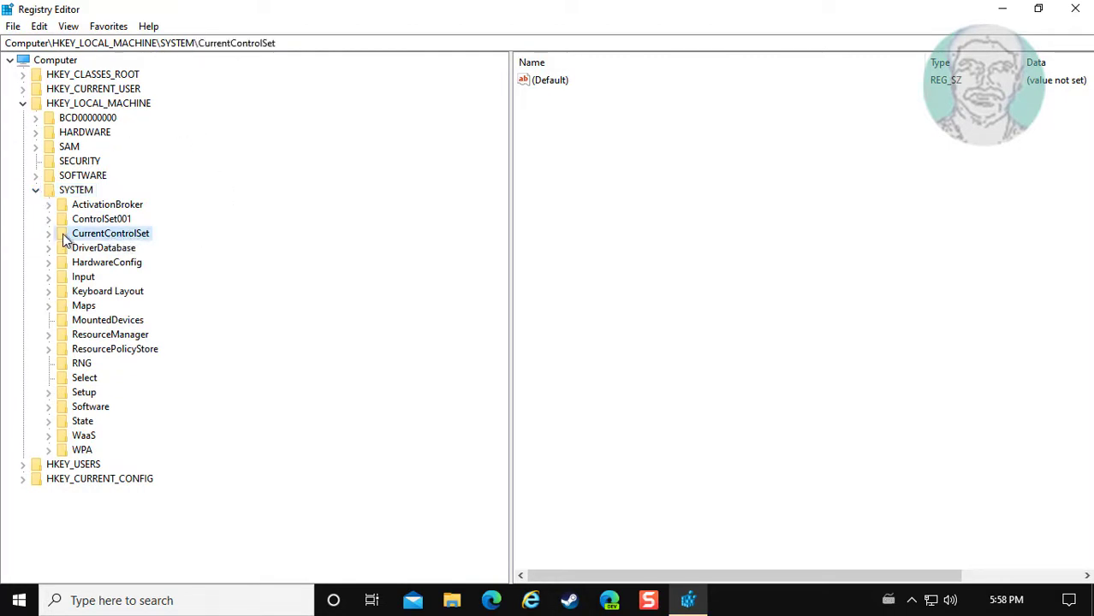
left_click(49, 234)
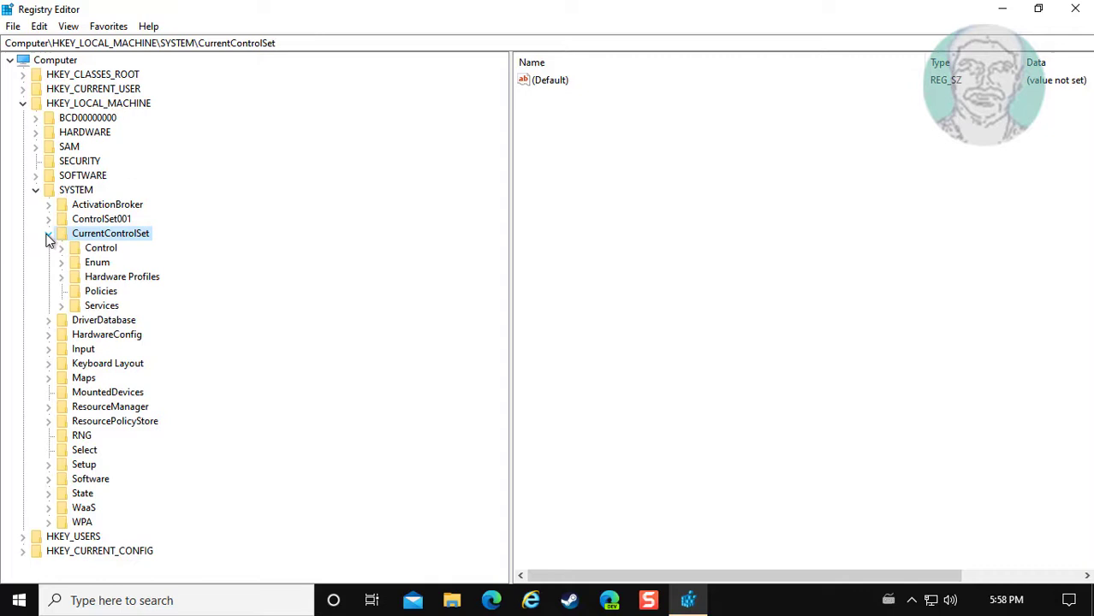
left_click(101, 305)
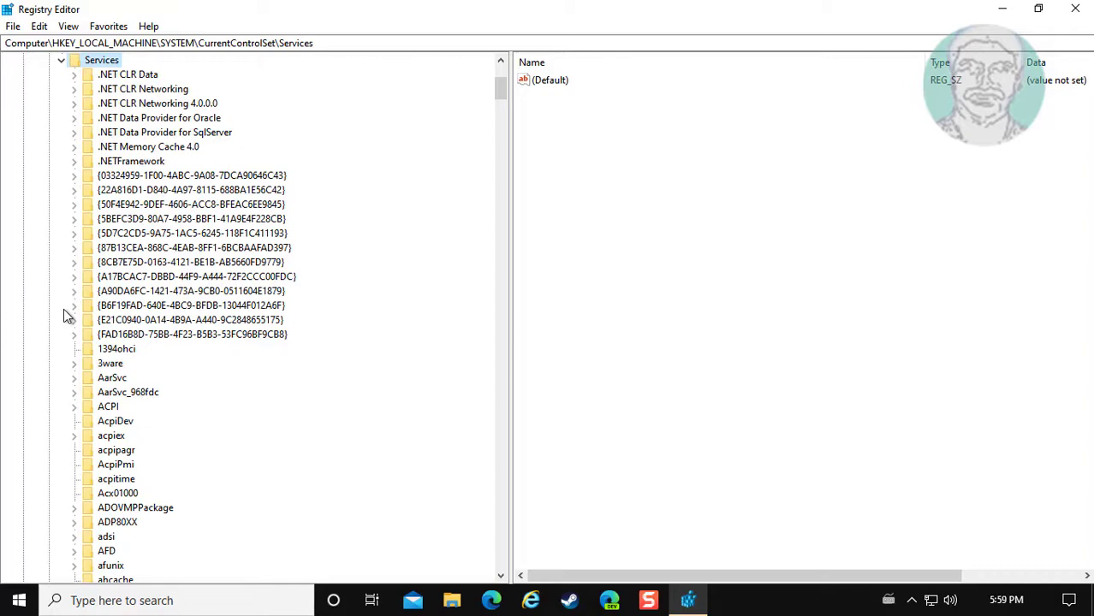
Scroll down to LanmanServer, expand it, and select its Parameters subkey.
scroll("down", 3)
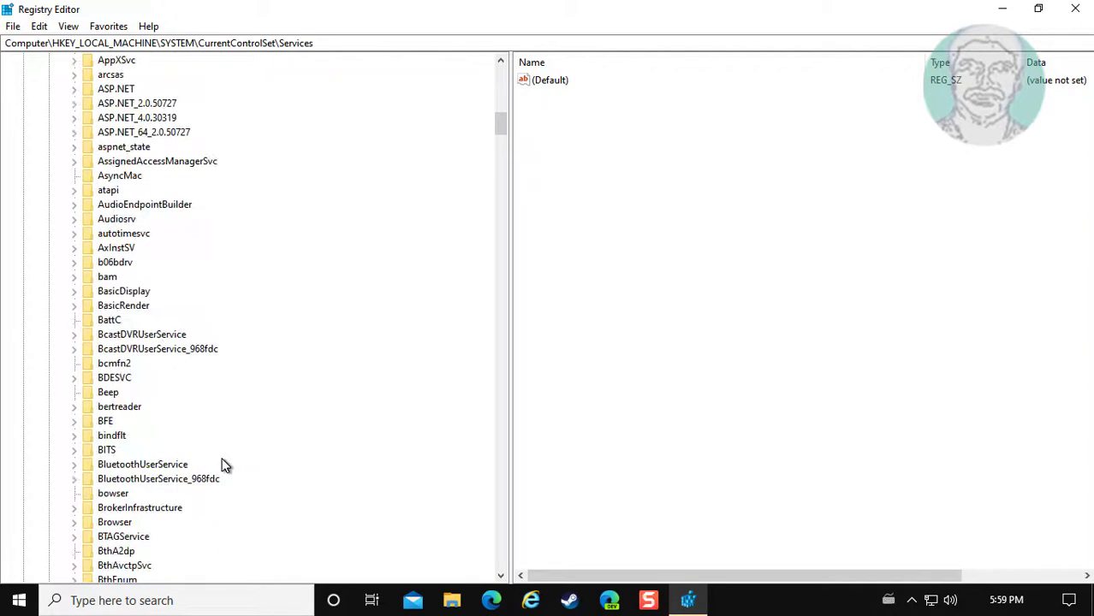
scroll("down", 3)
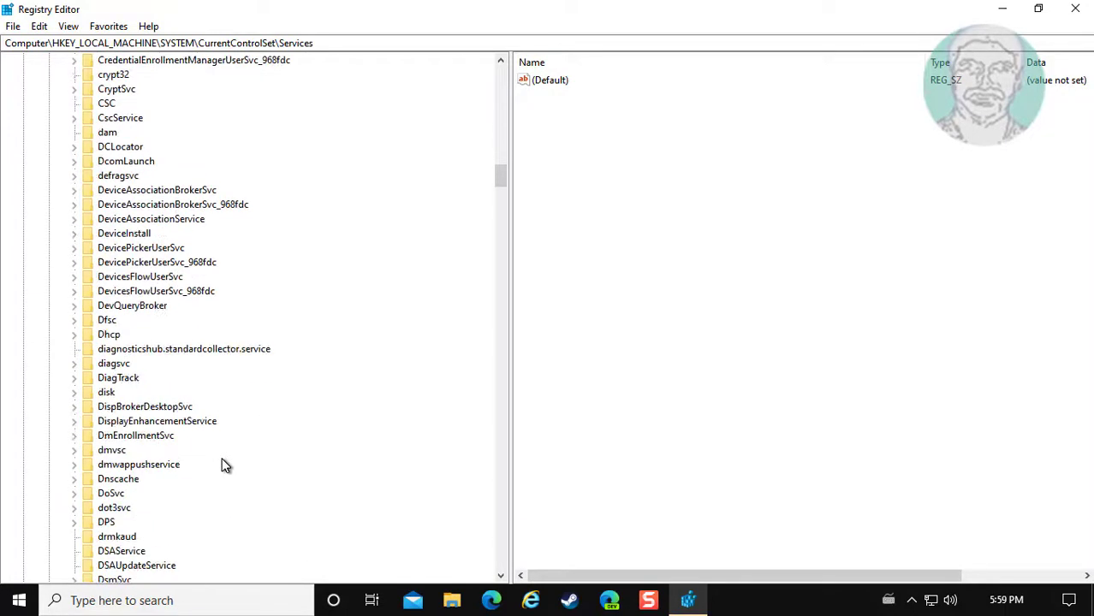
scroll("down", 3)
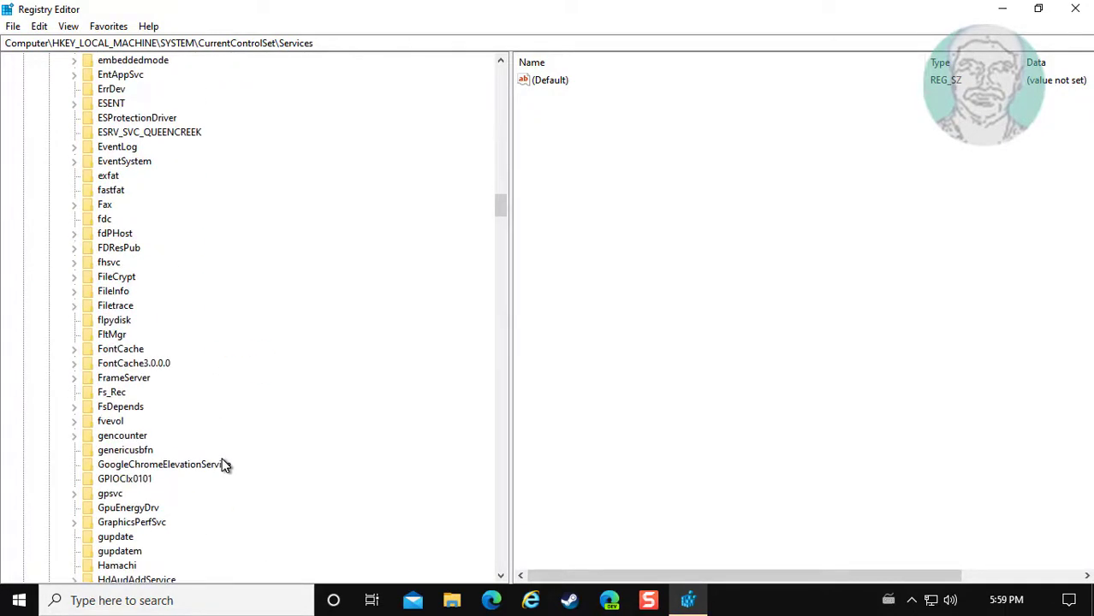
scroll("down", 3)
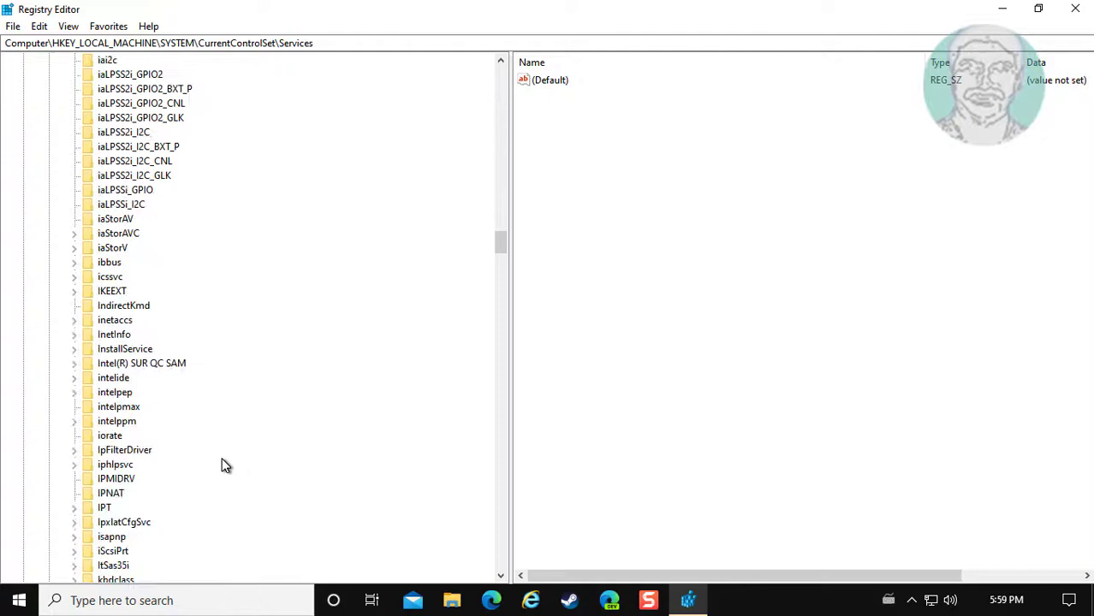
scroll("down", 3)
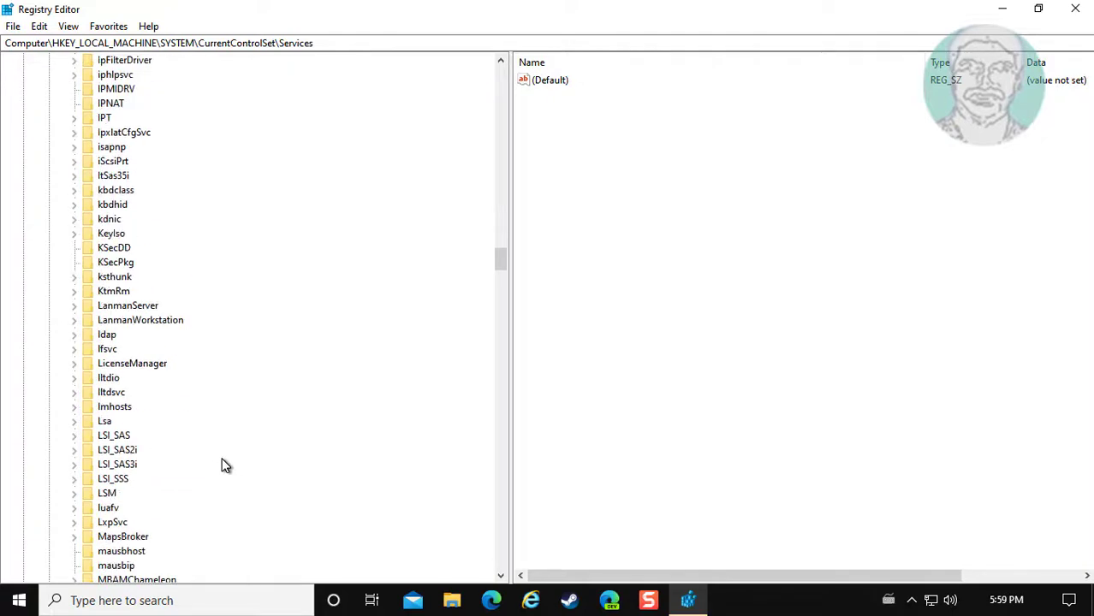
mouse_move(222, 423)
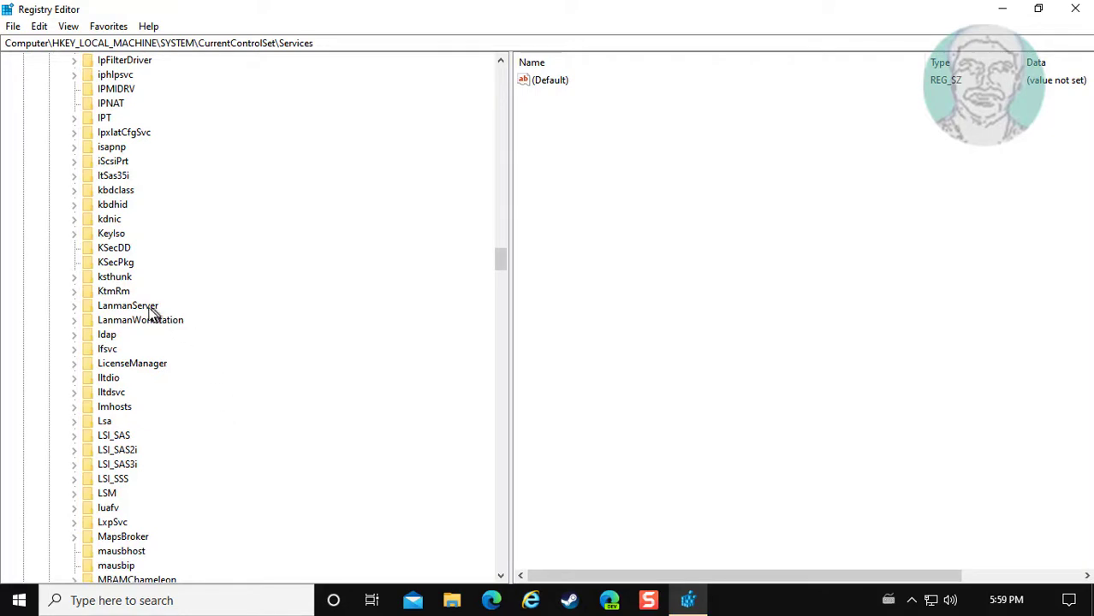
left_click(128, 306)
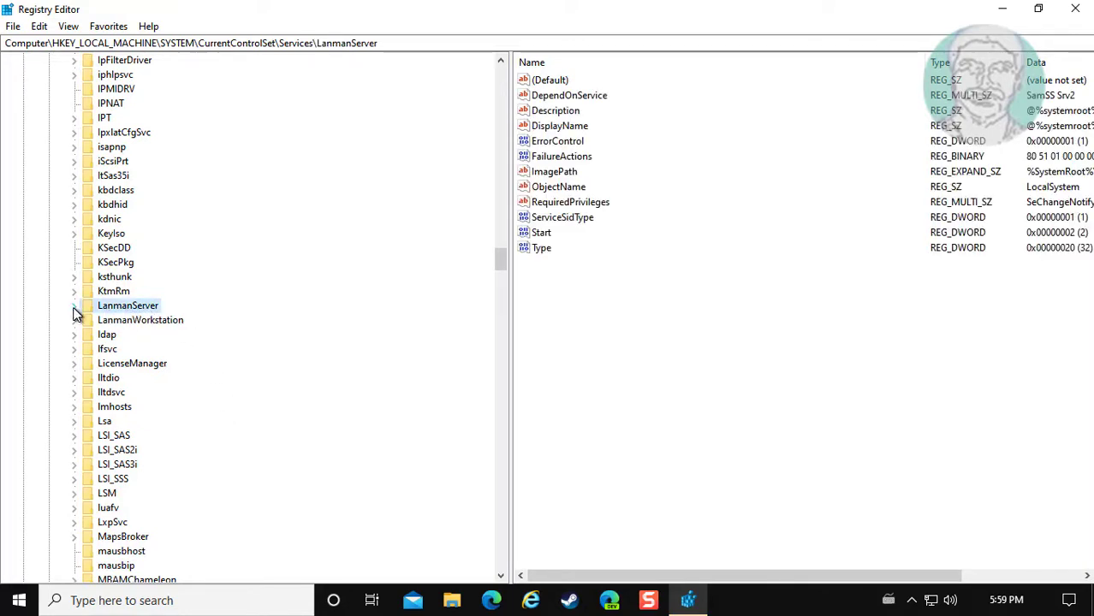
left_click(74, 305)
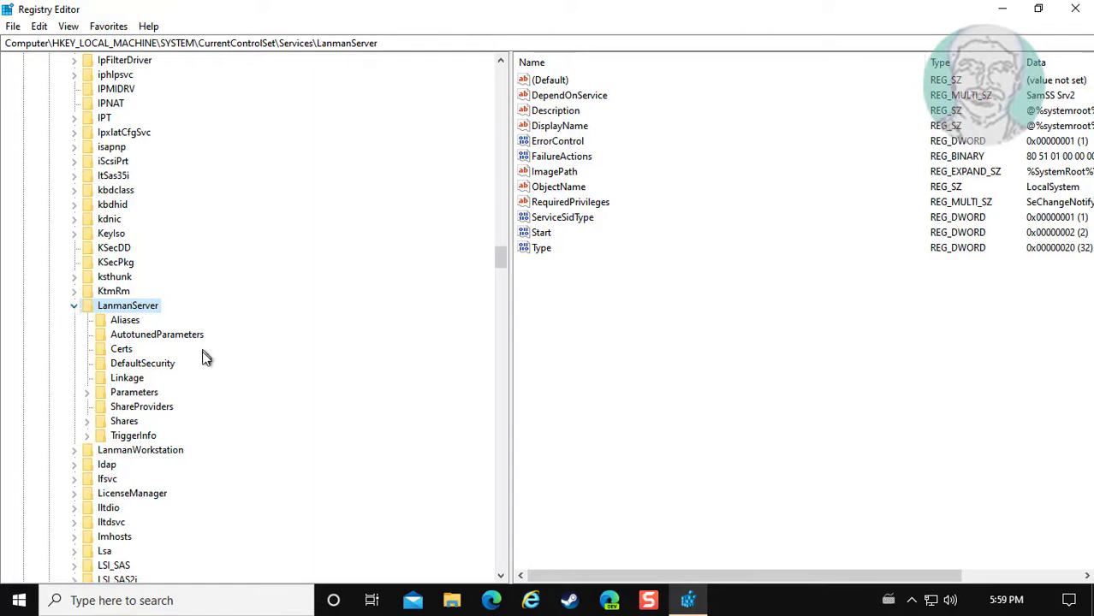
left_click(135, 392)
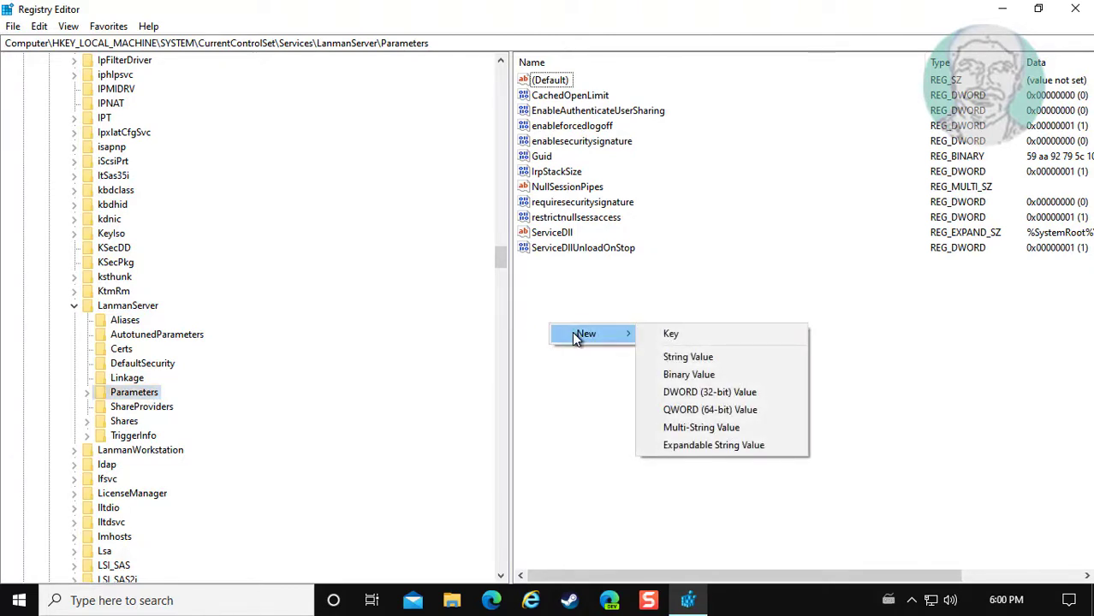
Create a DWORD (32-bit) value named 'autodisconnect' in the Parameters key.
left_click(710, 392)
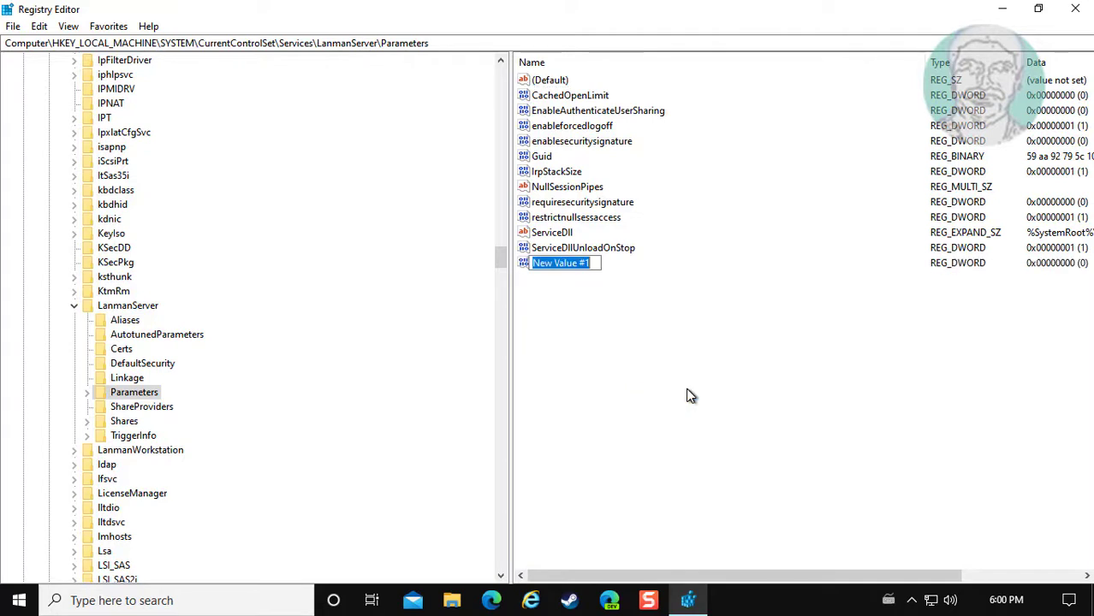
type("auto")
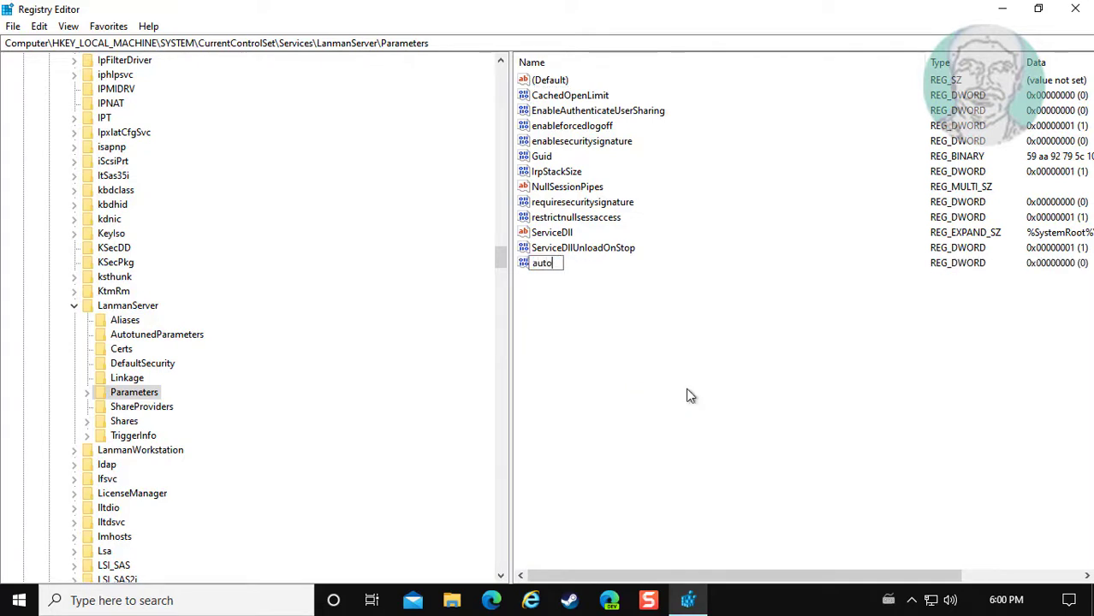
type("dis")
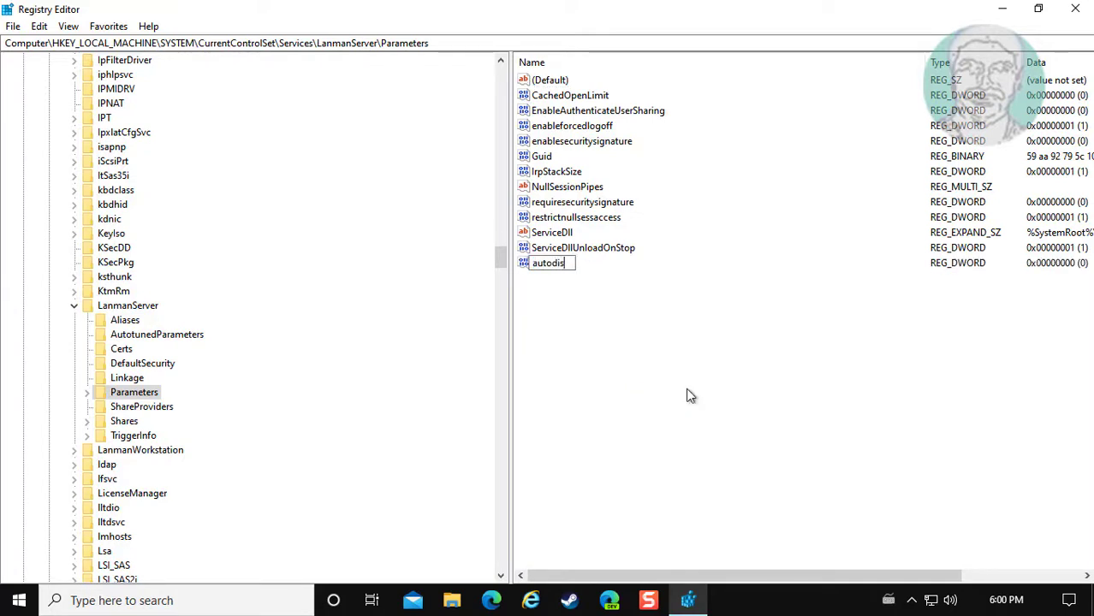
type("connect")
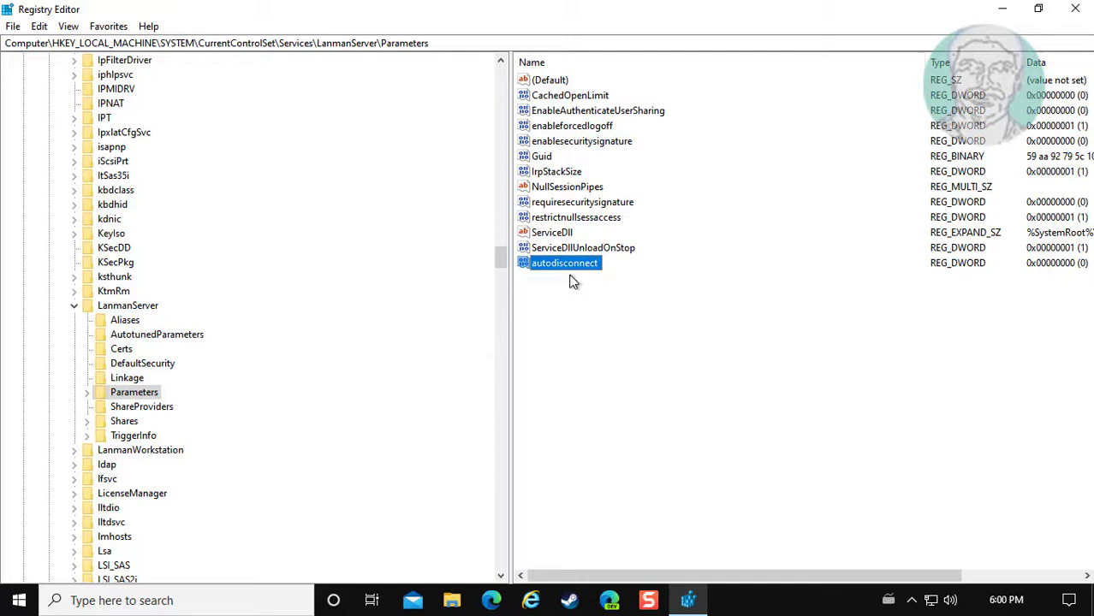
mouse_move(570, 281)
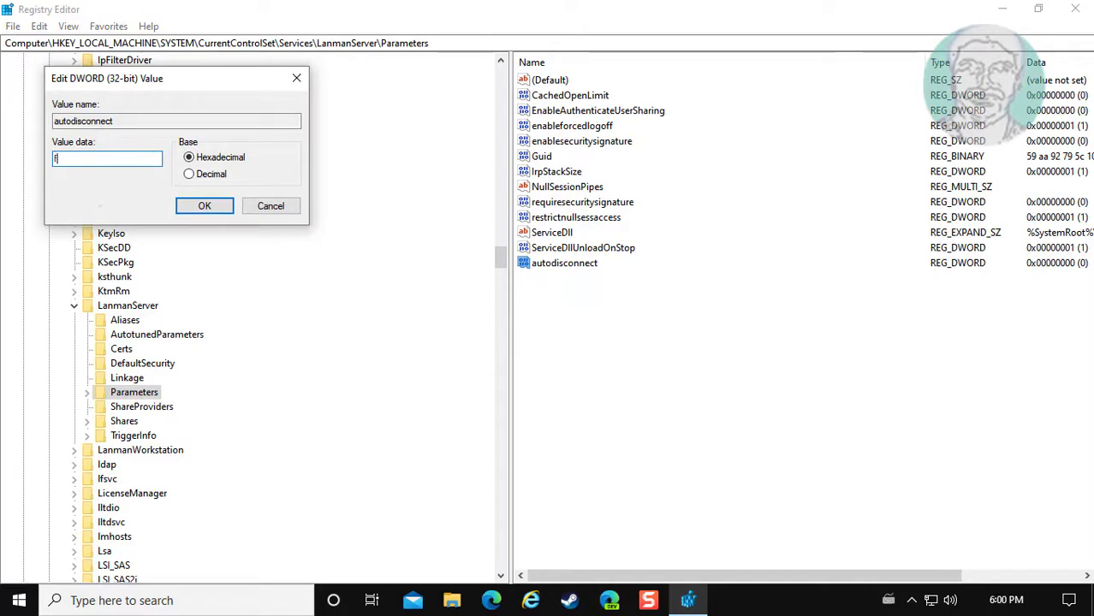
Enter ffffffff as hexadecimal data for autodisconnect and confirm.
type("fffffff")
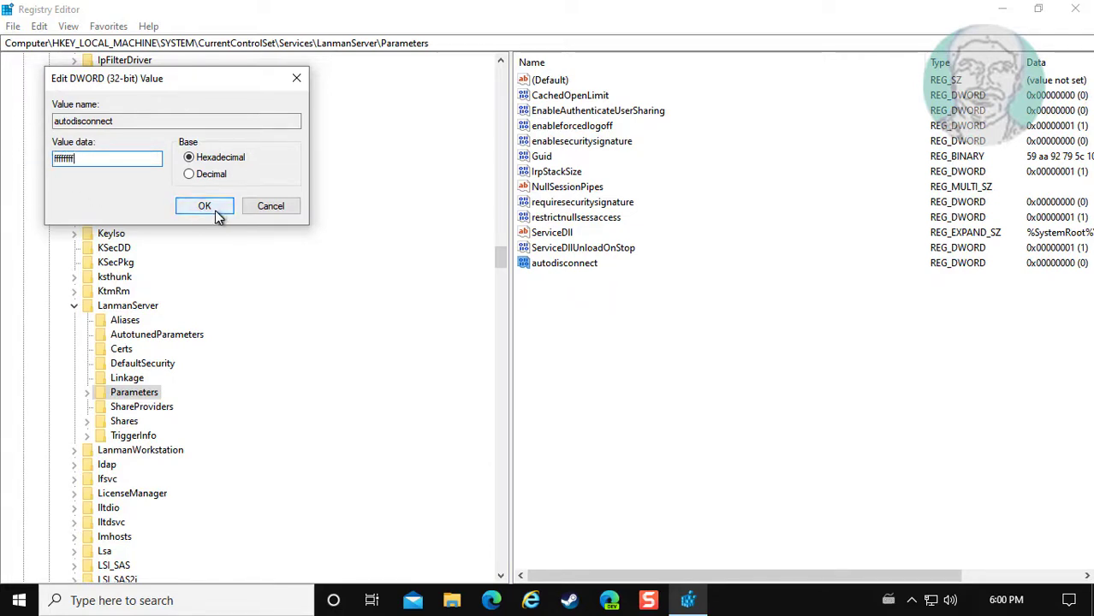
left_click(204, 206)
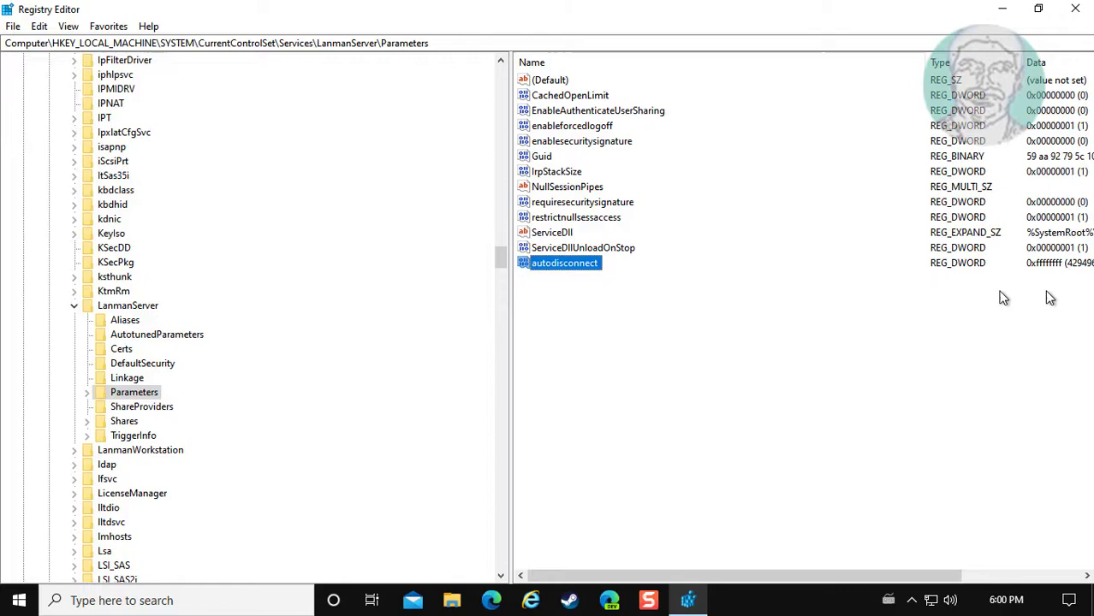
mouse_move(501, 282)
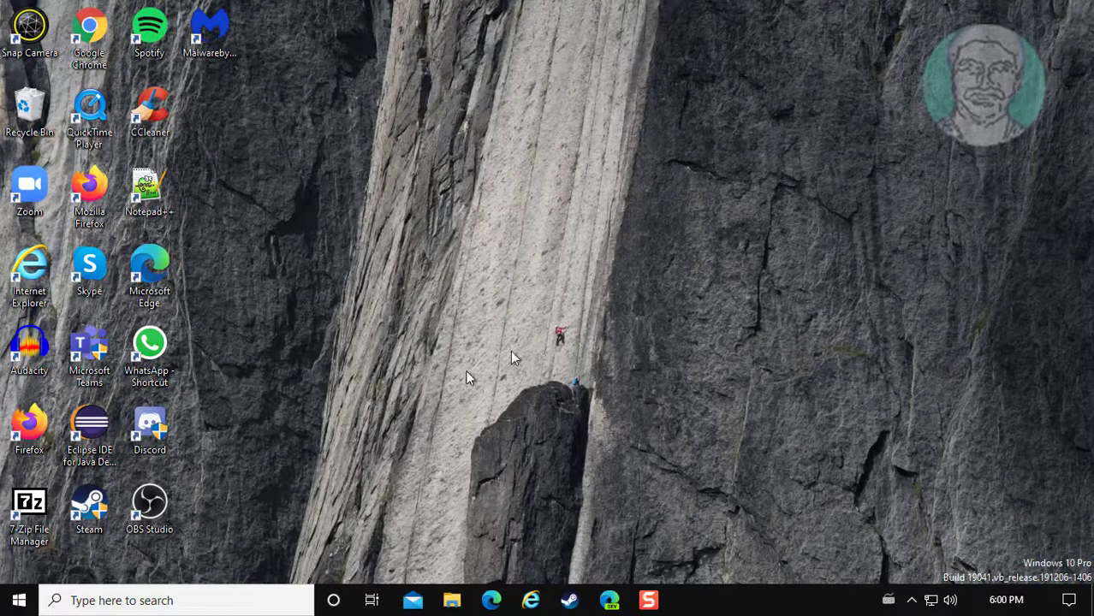
Open the Start menu's power options showing Sleep, Shut down and Restart.
left_click(19, 599)
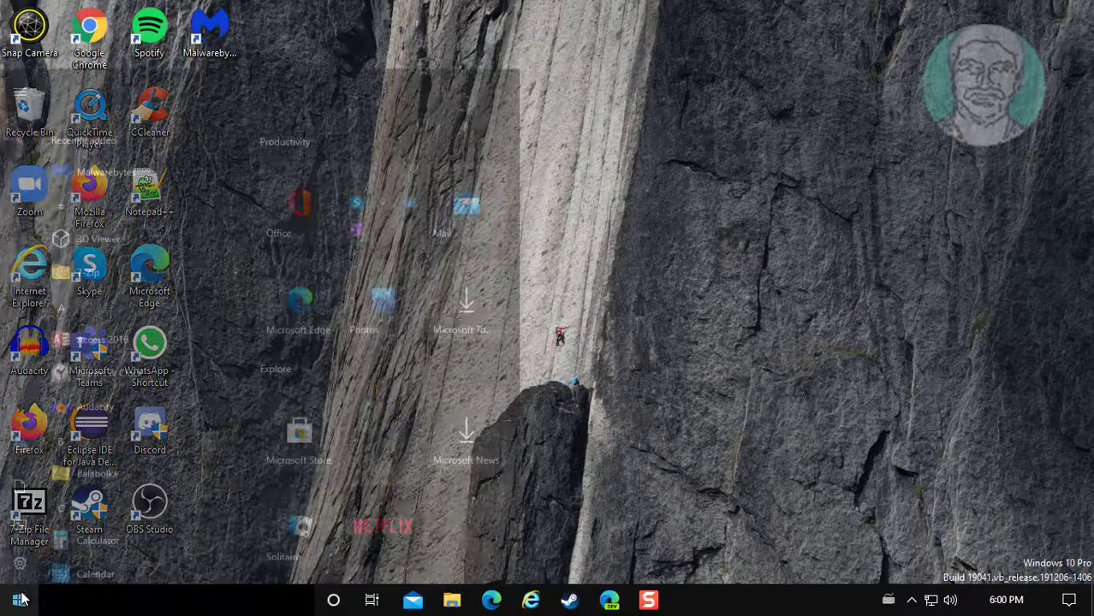
left_click(19, 600)
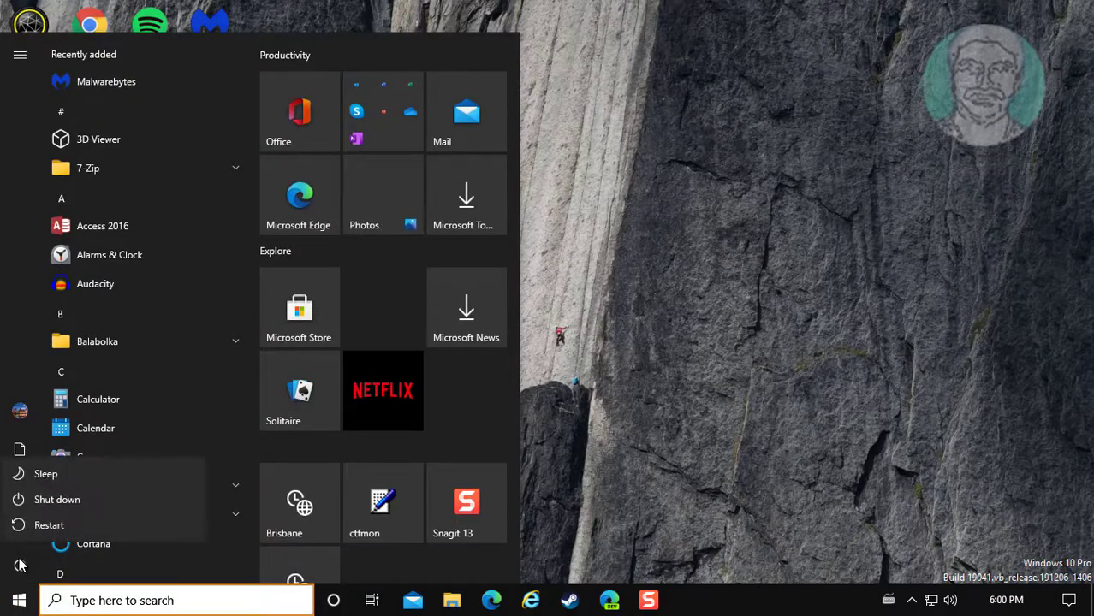